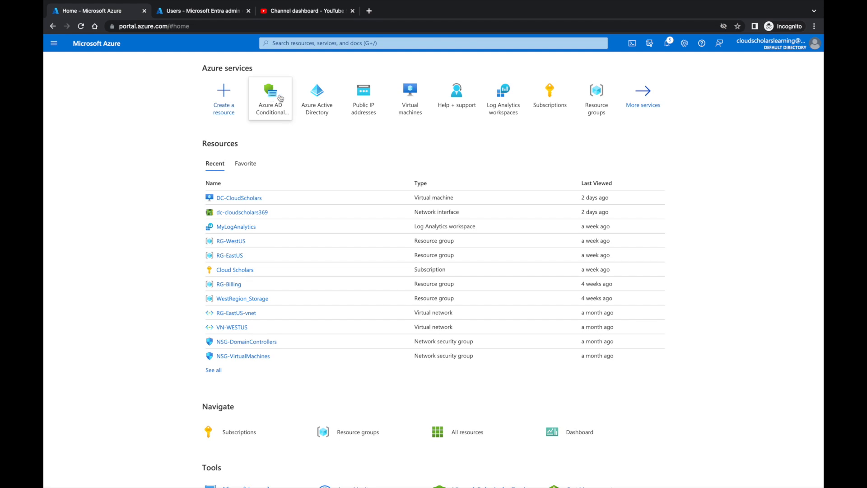
# - Create a Conditional Access policy named Session_Control and include the All_Users group
pyautogui.click(270, 97)
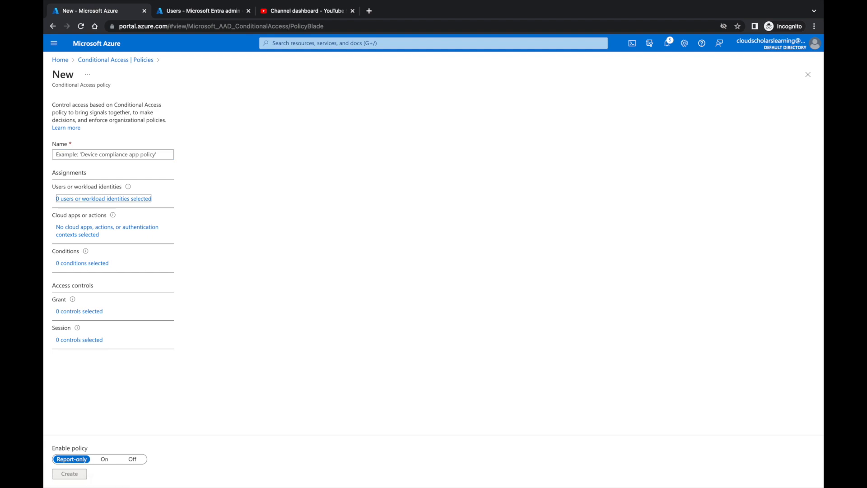
pyautogui.write('Session_Control')
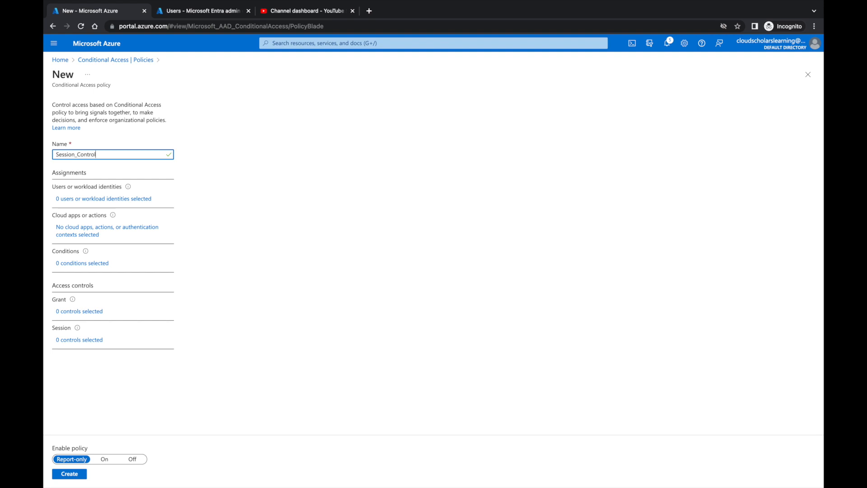
pyautogui.click(103, 199)
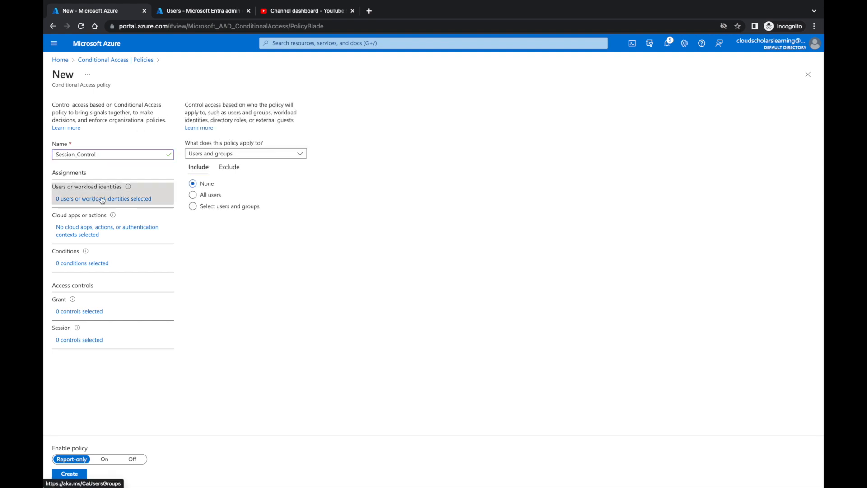
pyautogui.click(193, 206)
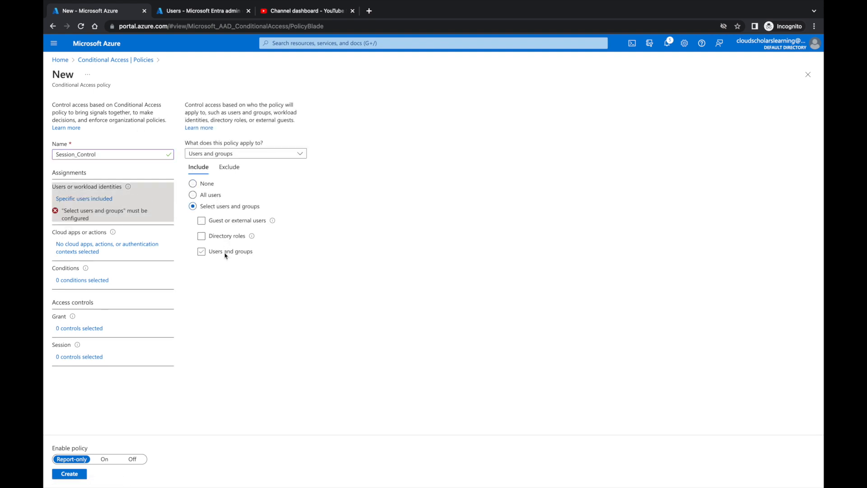
pyautogui.click(202, 252)
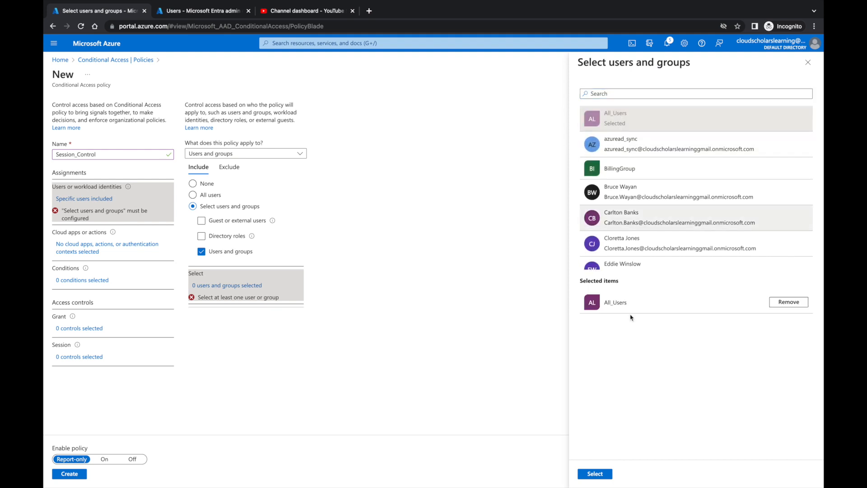
pyautogui.click(595, 473)
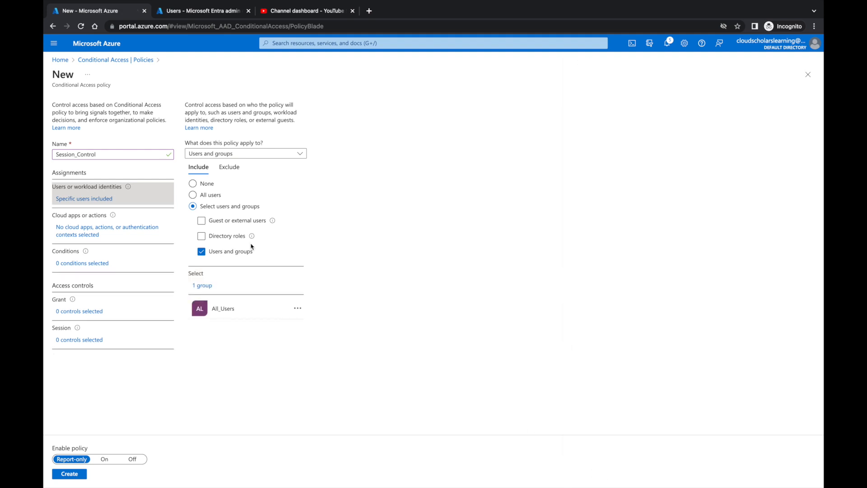
# - Cover all cloud apps and turn on the device platform condition for any device
pyautogui.click(107, 227)
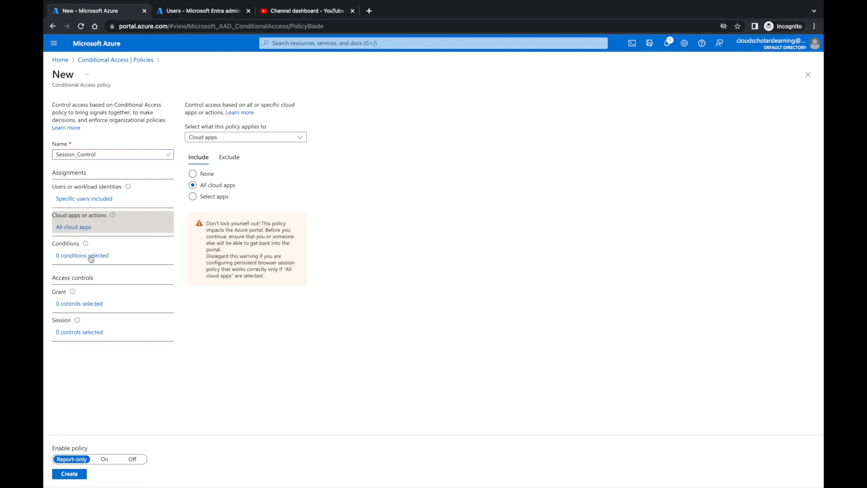
pyautogui.click(82, 255)
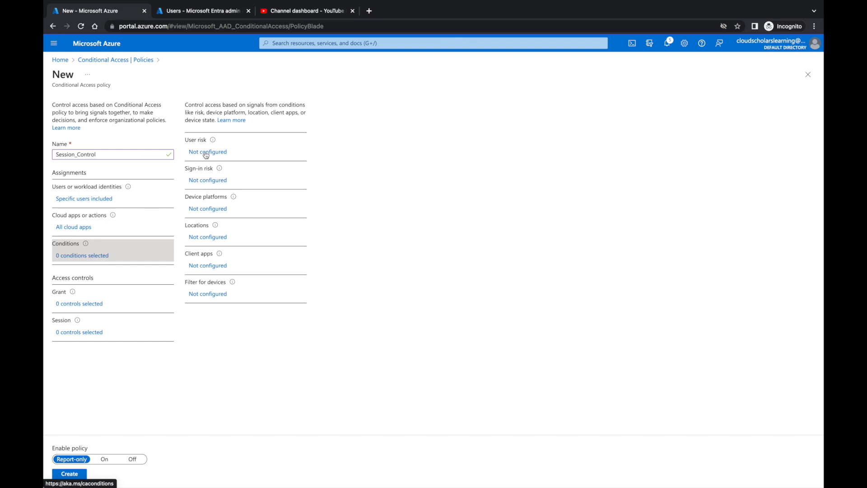
pyautogui.moveTo(220, 213)
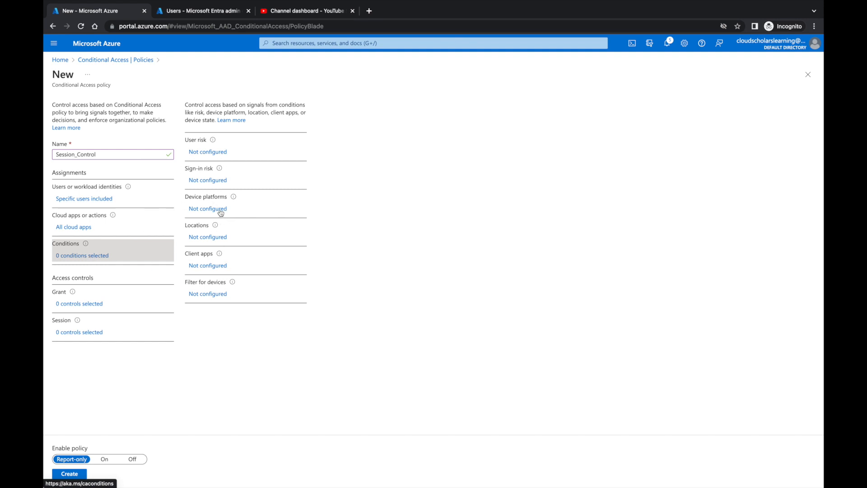
pyautogui.click(208, 208)
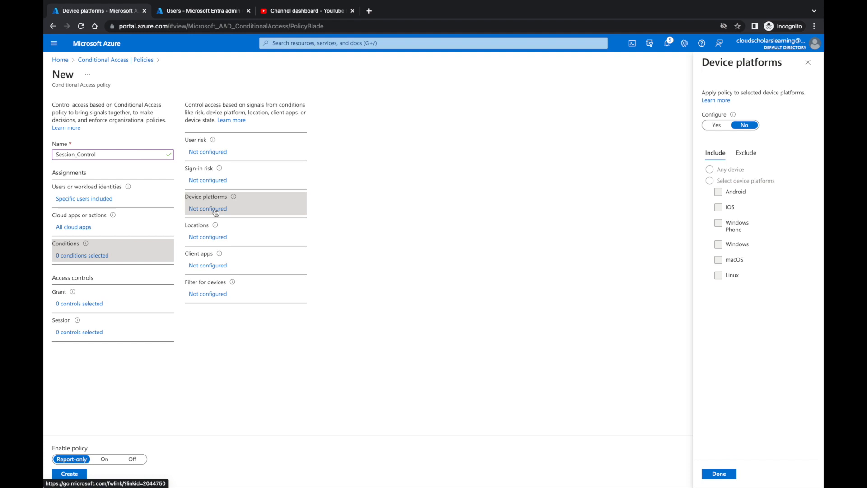
pyautogui.moveTo(771, 161)
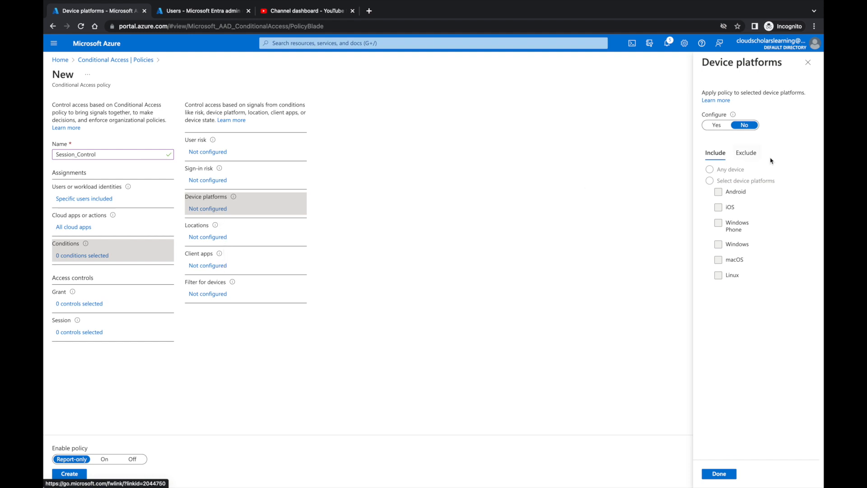
pyautogui.click(716, 124)
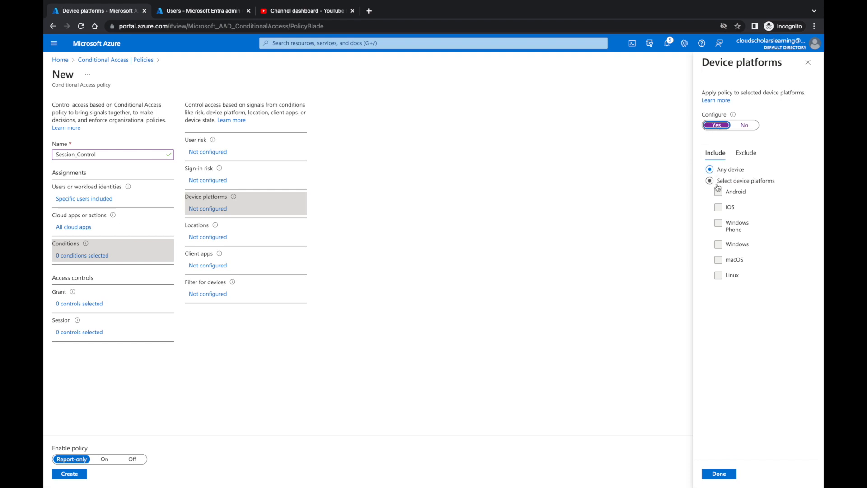
pyautogui.click(718, 191)
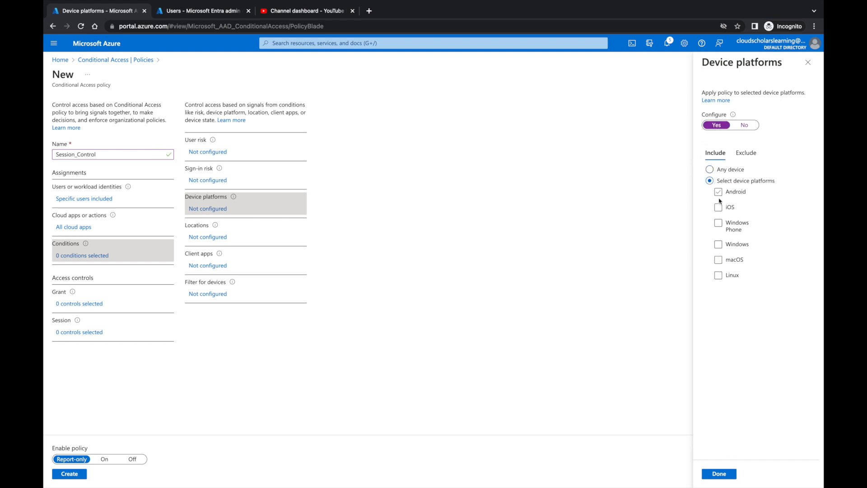
pyautogui.click(709, 170)
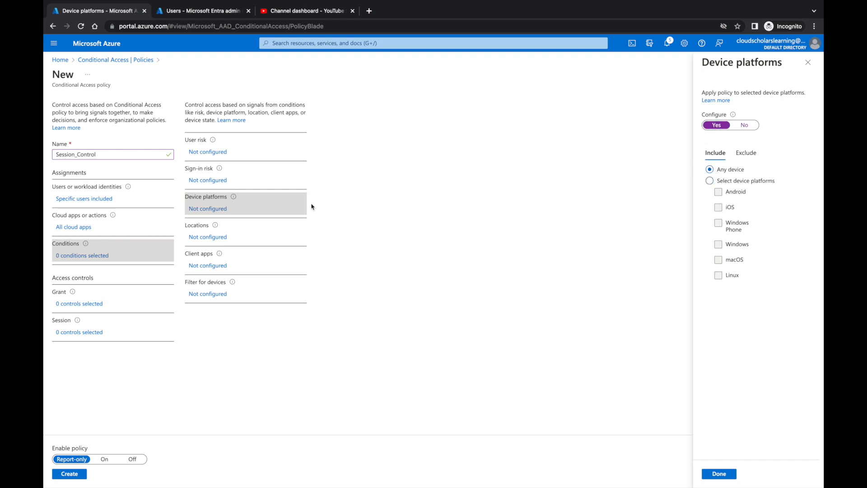
pyautogui.click(718, 473)
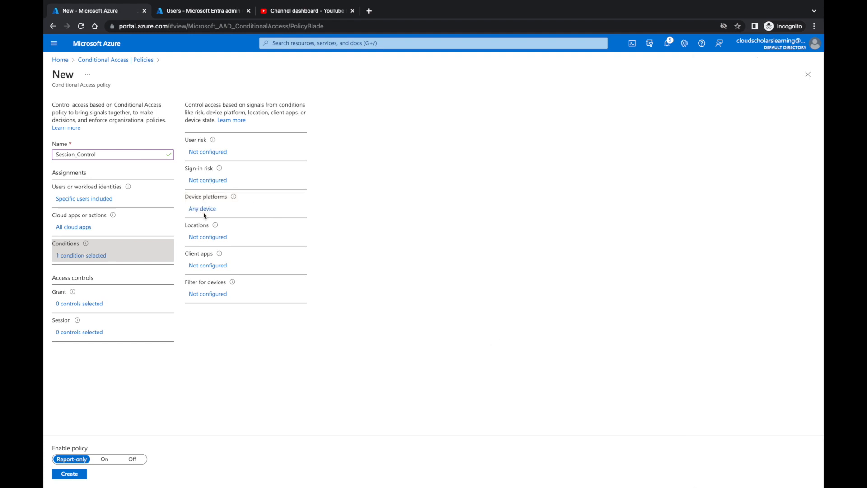
# - Enable the client apps condition for all four client app types, then bring up Filter for devices
pyautogui.click(208, 265)
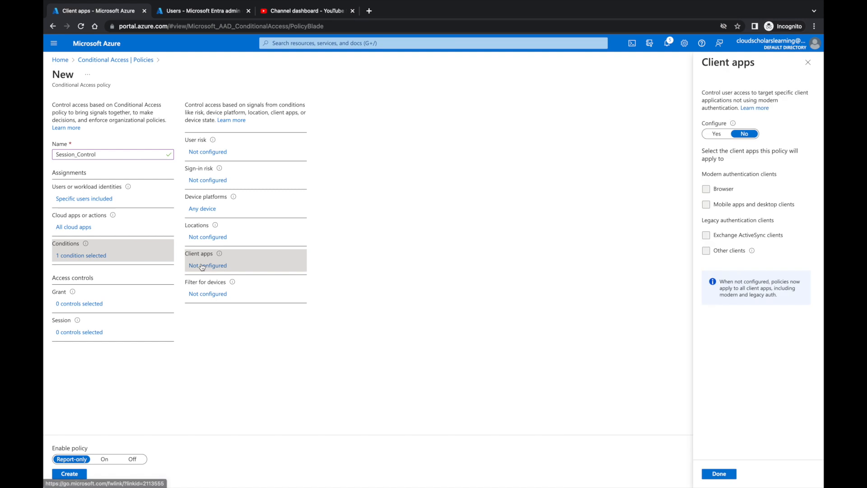
pyautogui.click(716, 133)
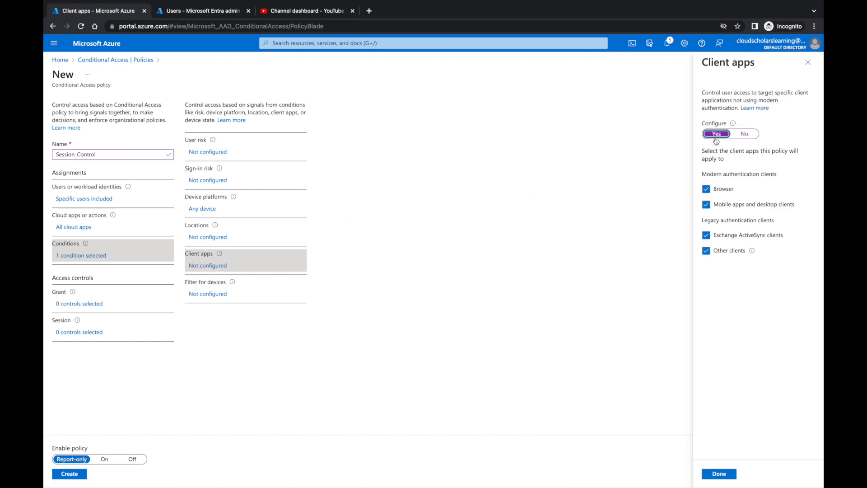
pyautogui.moveTo(737, 456)
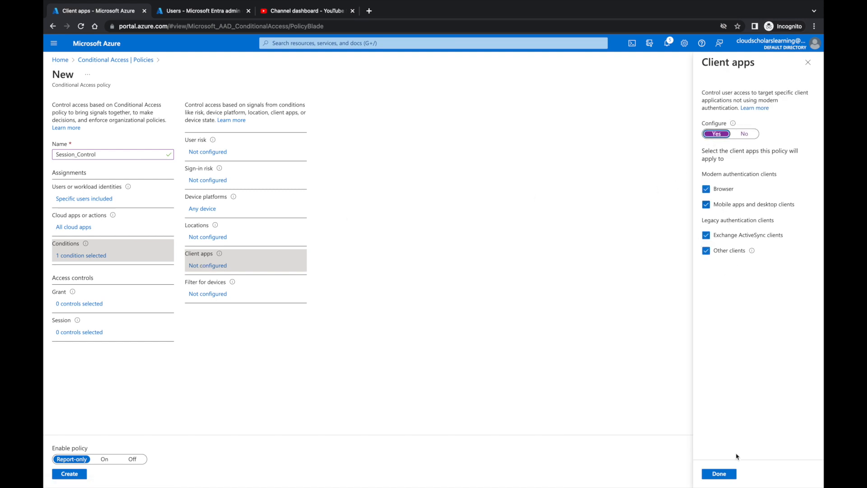
pyautogui.click(718, 474)
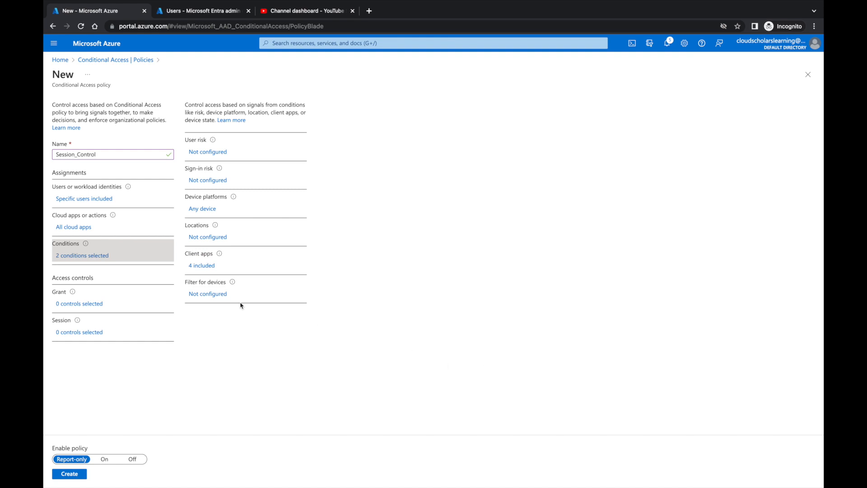
pyautogui.click(207, 293)
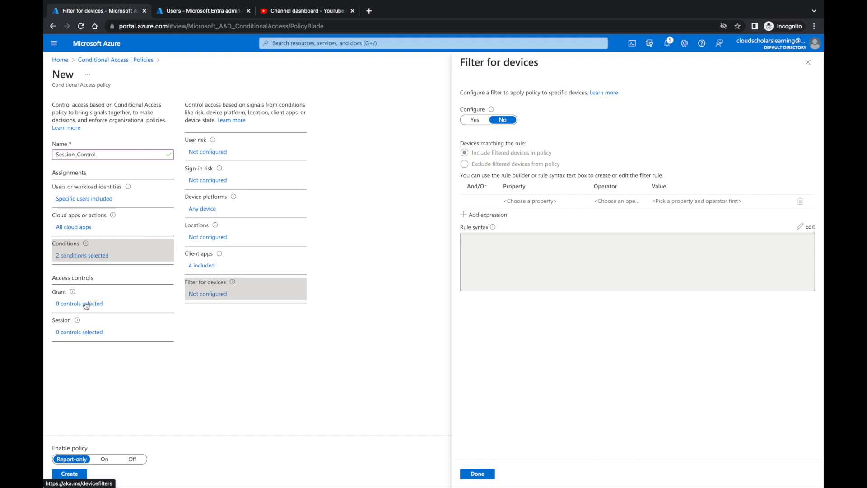
# - Set the grant control to grant access, then bring up the Session controls blade
pyautogui.click(78, 303)
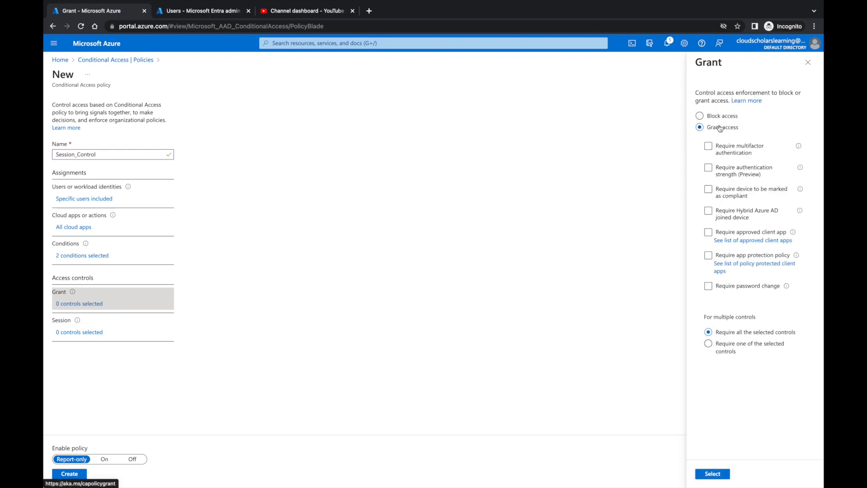
pyautogui.click(708, 145)
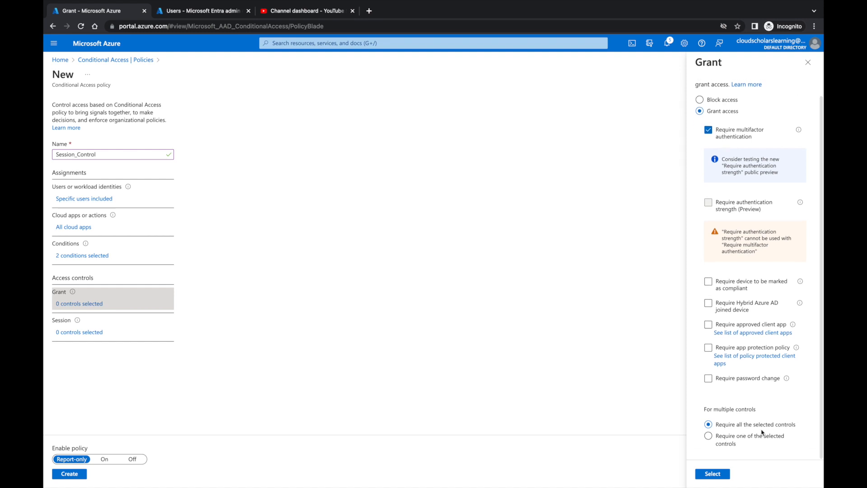
pyautogui.click(712, 474)
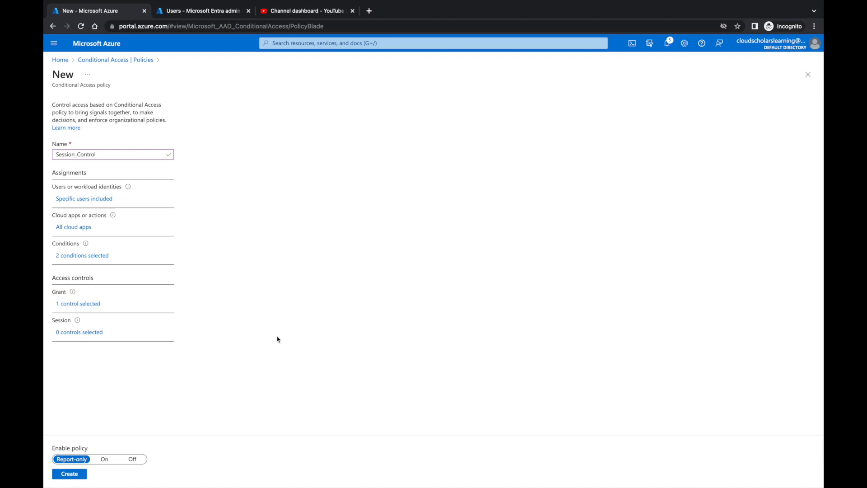
pyautogui.click(79, 332)
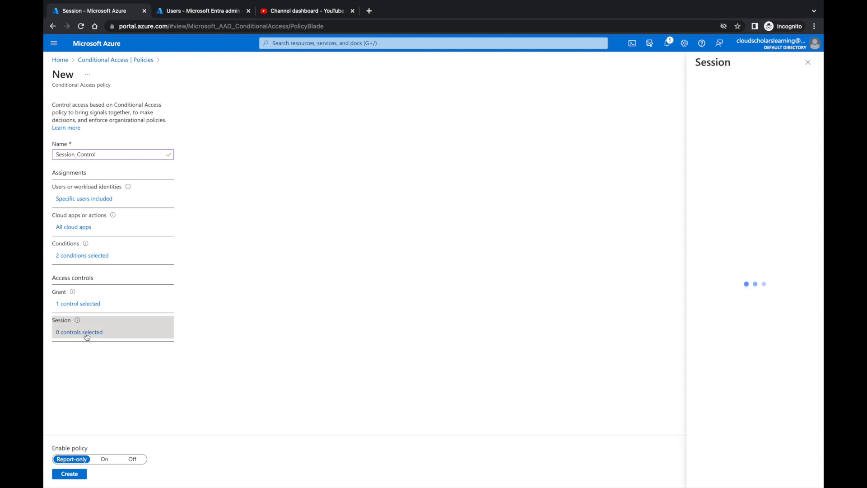
pyautogui.click(79, 332)
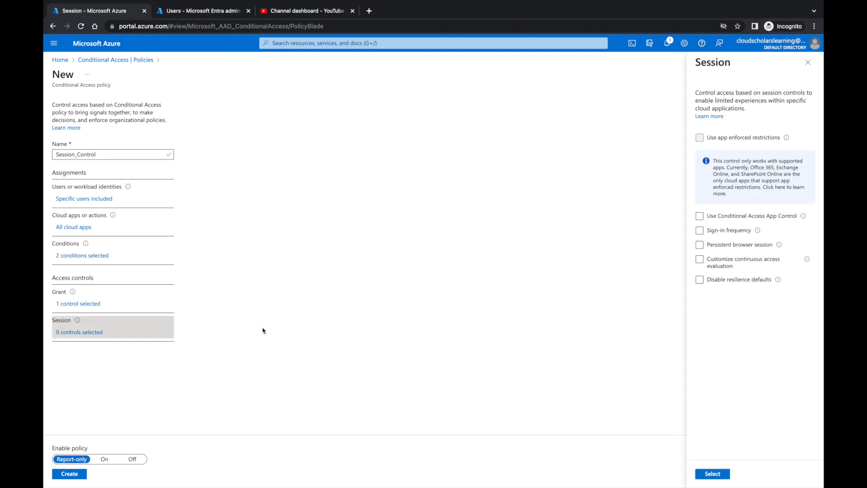
pyautogui.moveTo(645, 249)
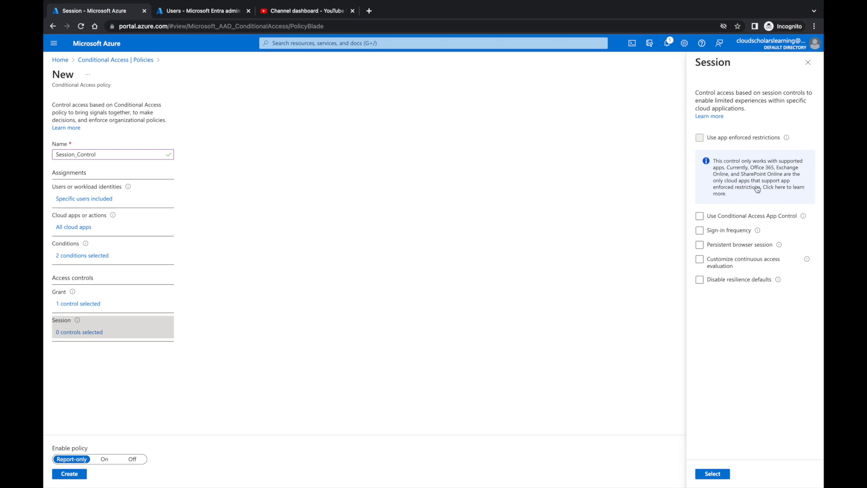
pyautogui.moveTo(757, 190)
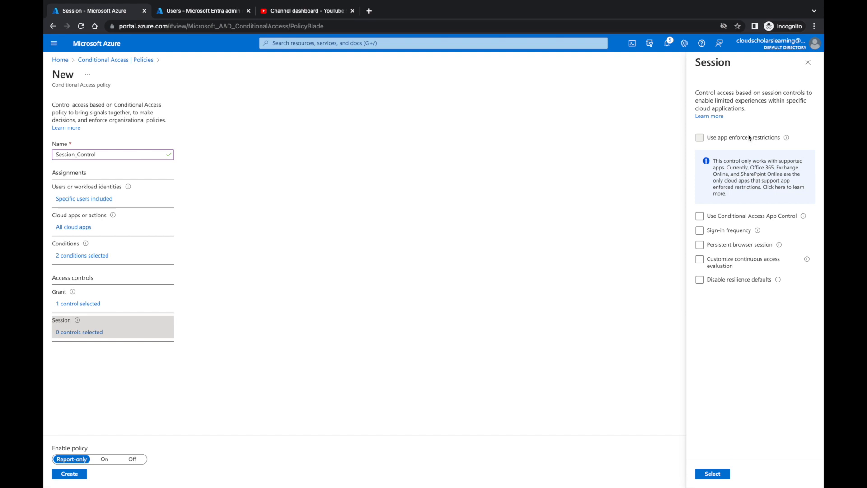
pyautogui.click(699, 215)
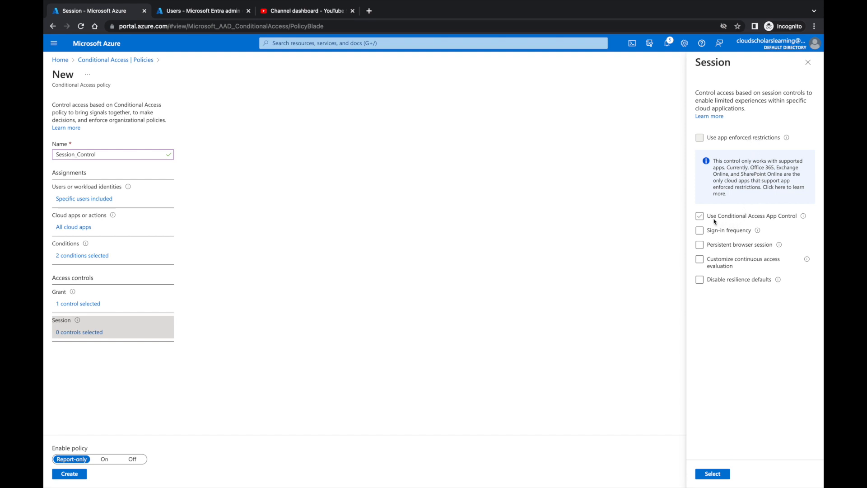
pyautogui.moveTo(731, 222)
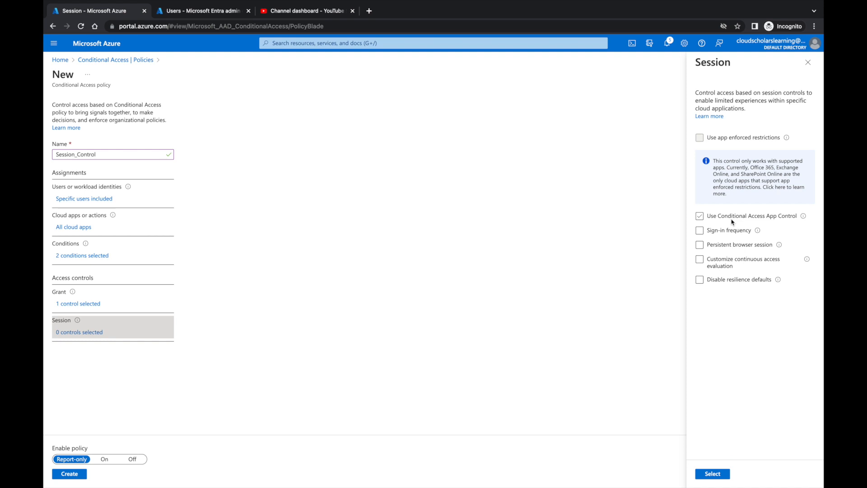
pyautogui.click(700, 216)
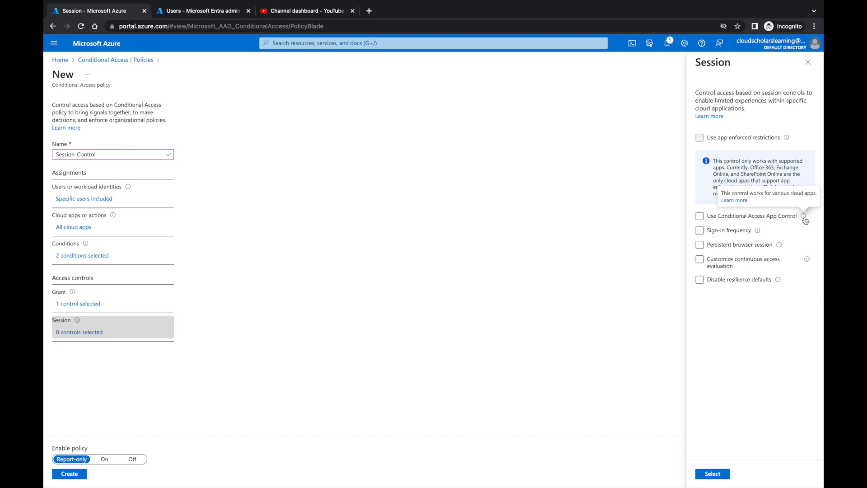
pyautogui.moveTo(749, 224)
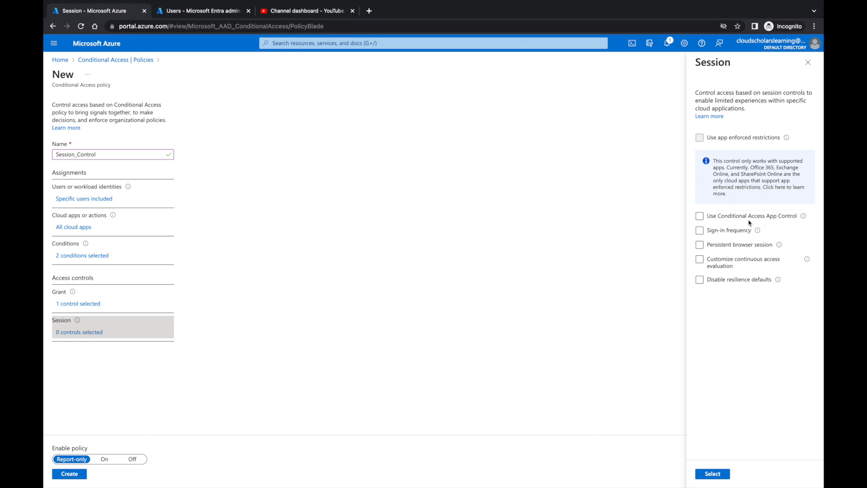
pyautogui.click(700, 216)
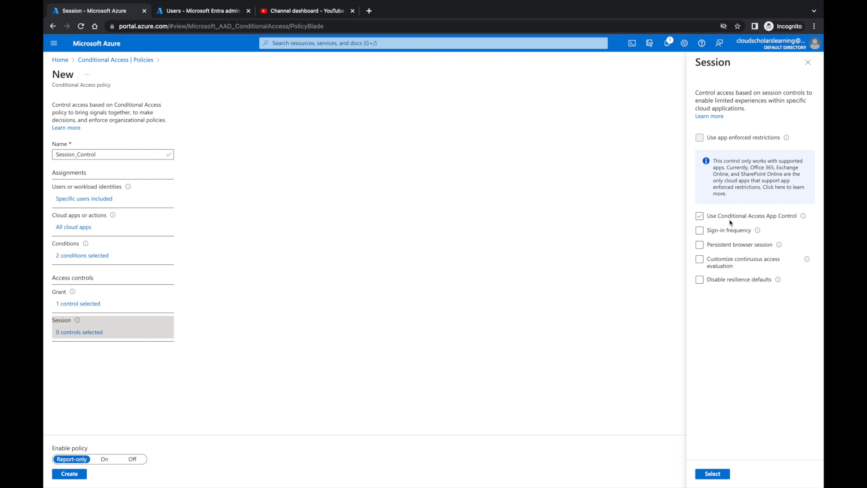
pyautogui.moveTo(729, 218)
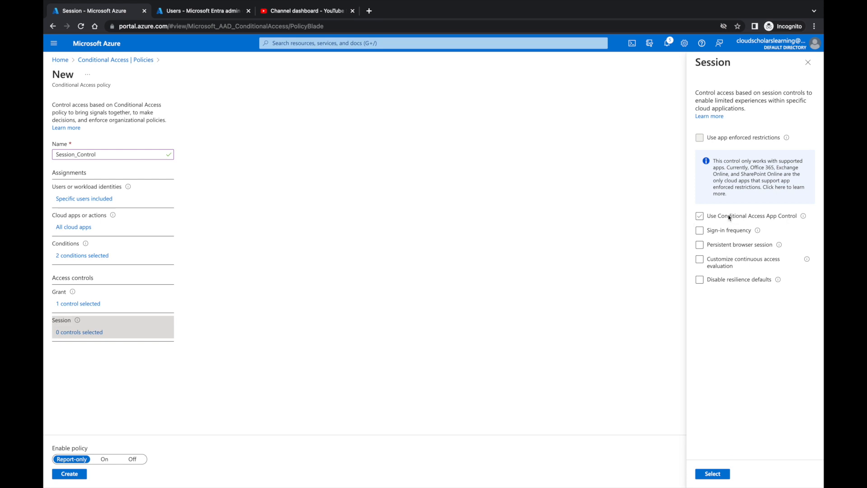
pyautogui.click(700, 262)
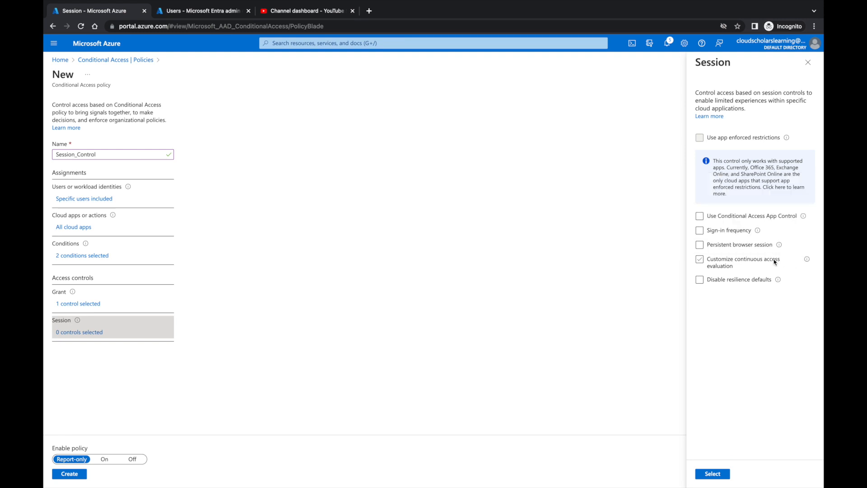
pyautogui.click(699, 259)
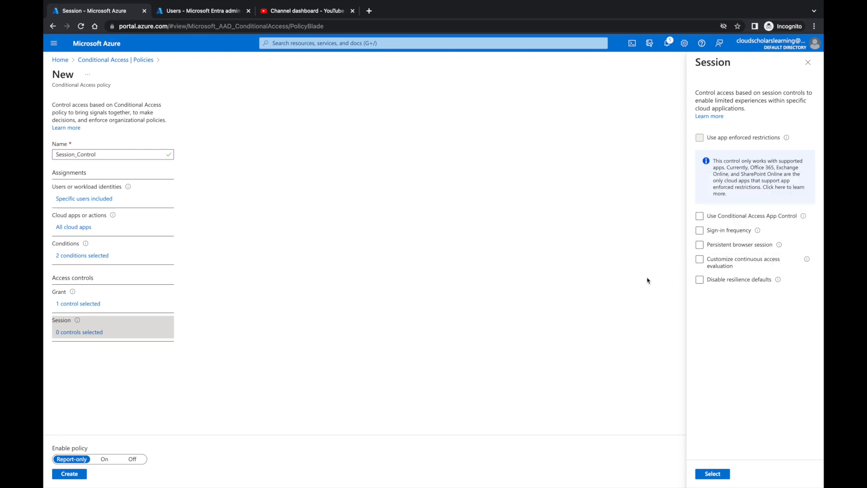
pyautogui.click(700, 258)
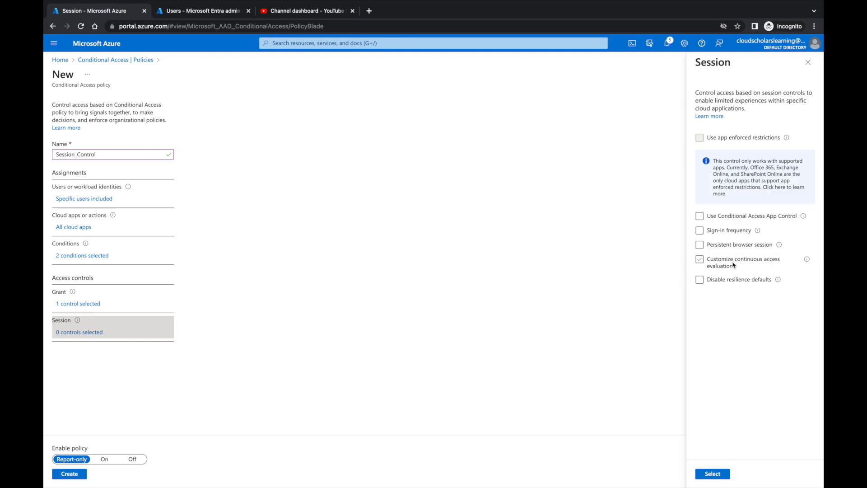
pyautogui.click(699, 259)
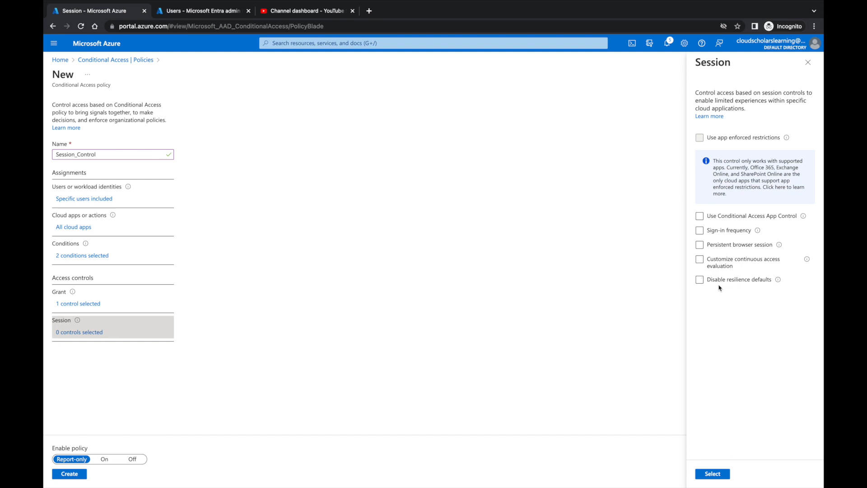
pyautogui.click(700, 230)
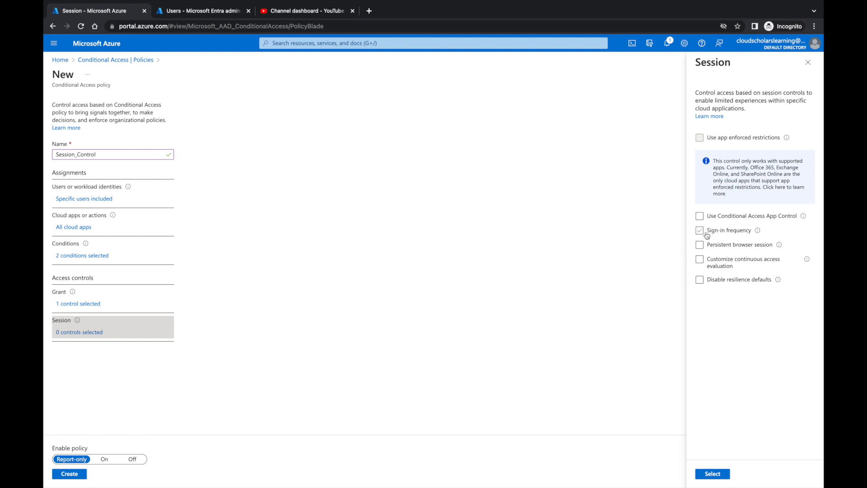
pyautogui.click(699, 229)
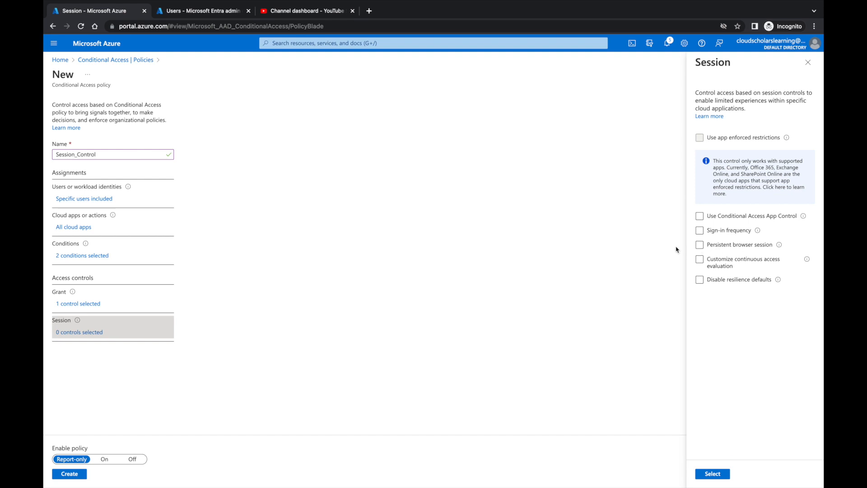
pyautogui.moveTo(725, 240)
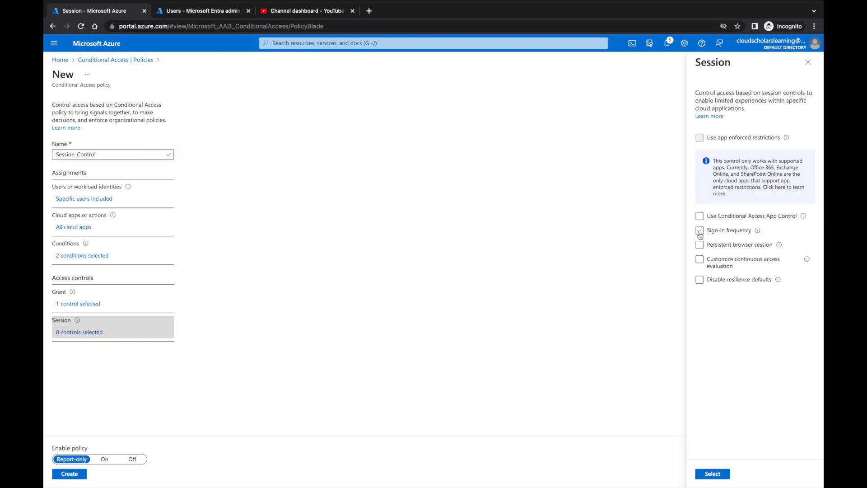
# - Turn on sign-in frequency with periodic reauthentication every 8 hours
pyautogui.click(699, 231)
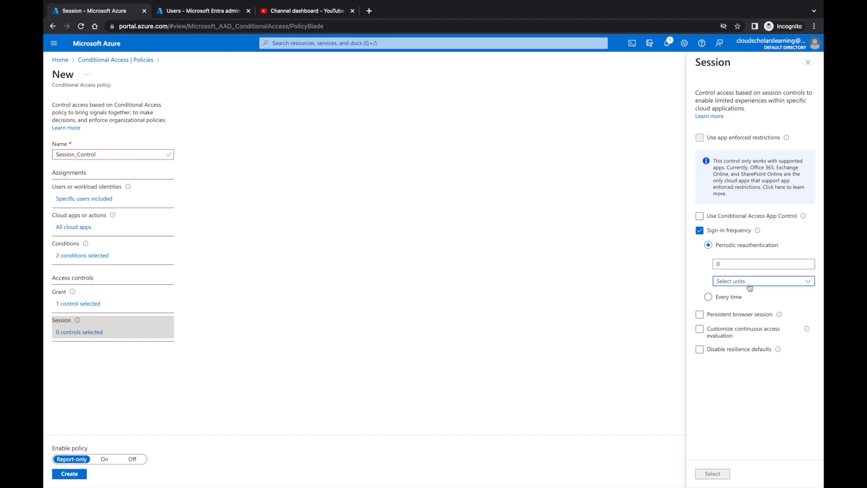
pyautogui.click(762, 281)
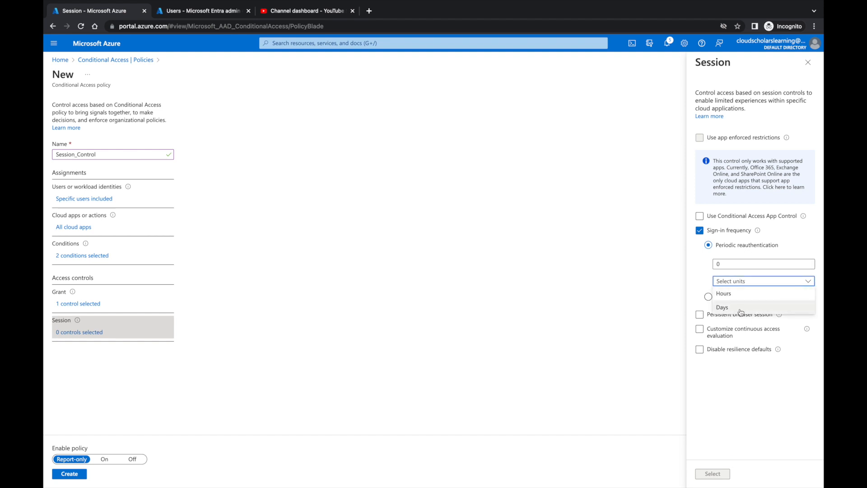
pyautogui.click(724, 293)
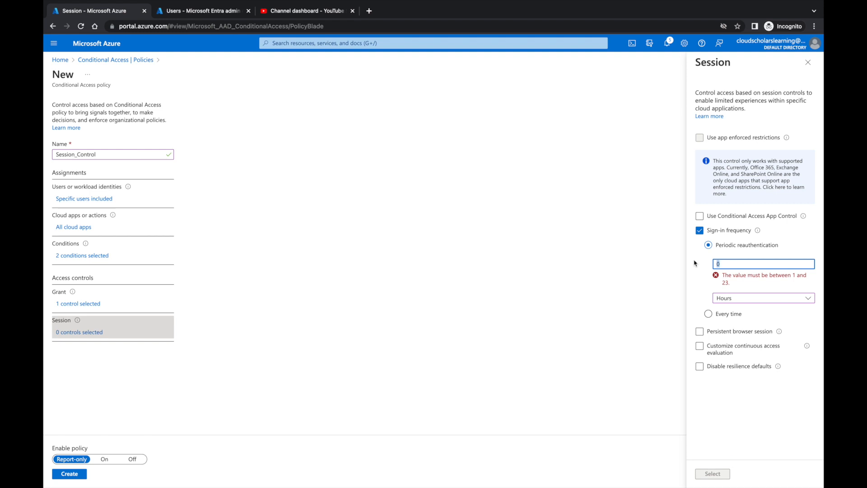
pyautogui.write('8')
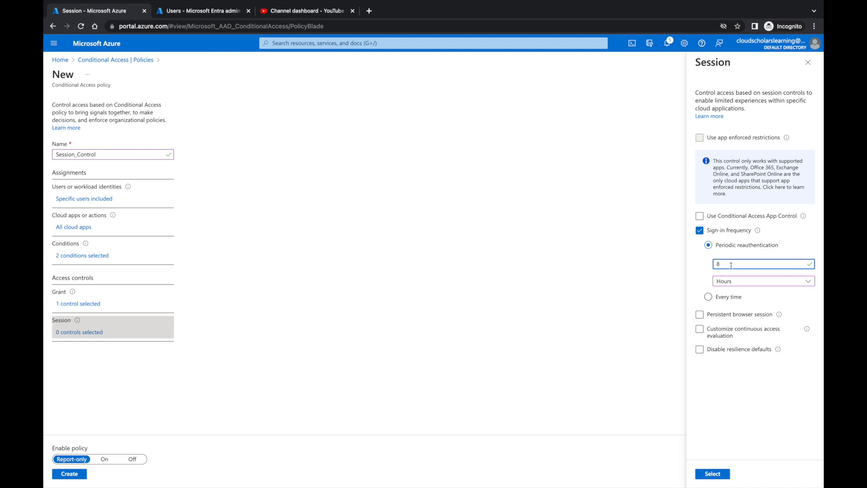
pyautogui.moveTo(758, 235)
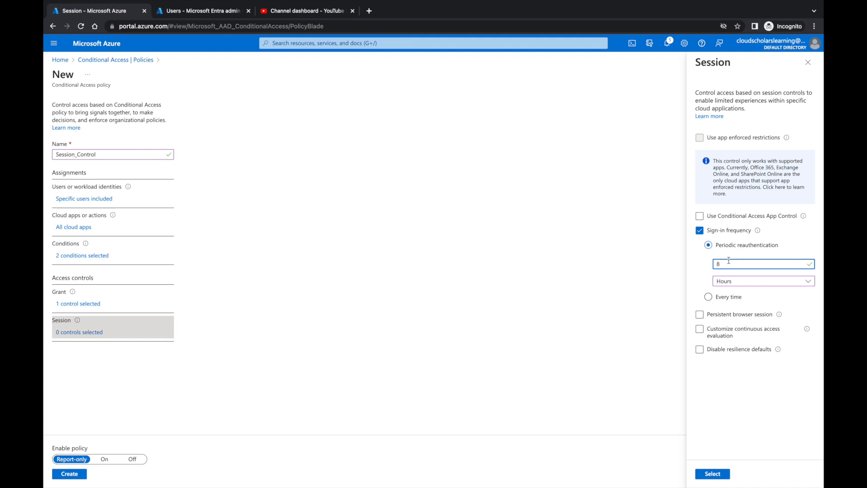
pyautogui.write('0')
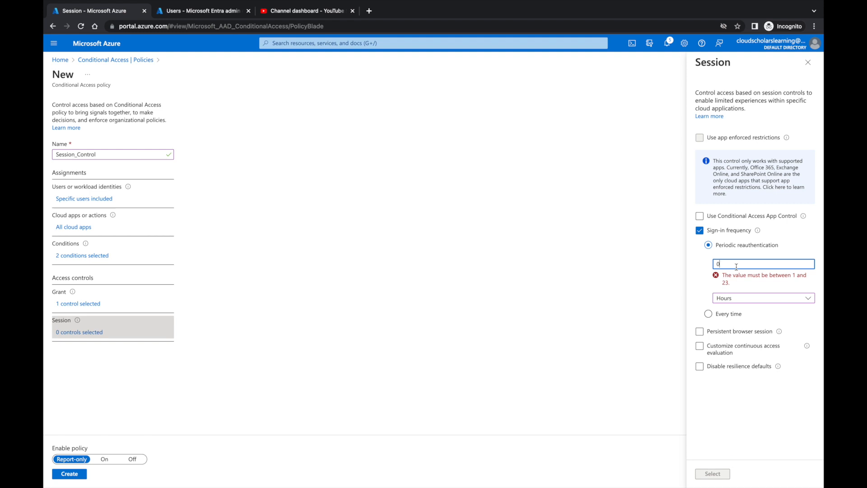
pyautogui.write('8')
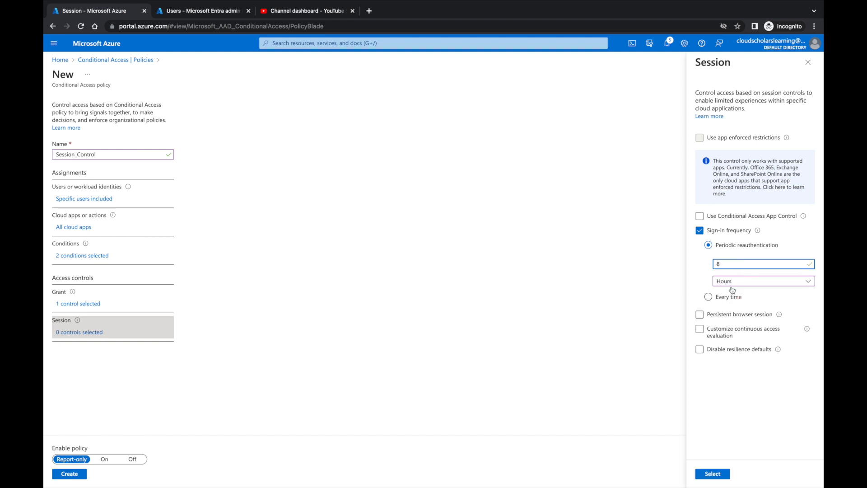
pyautogui.click(708, 263)
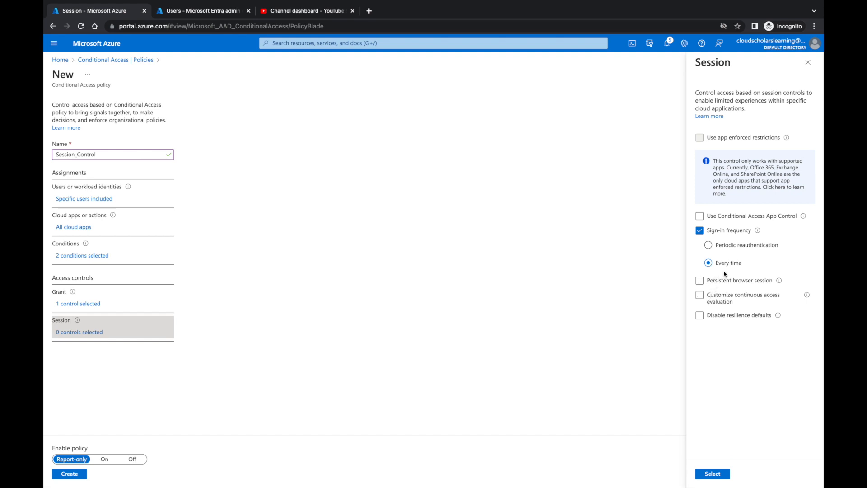
pyautogui.click(708, 244)
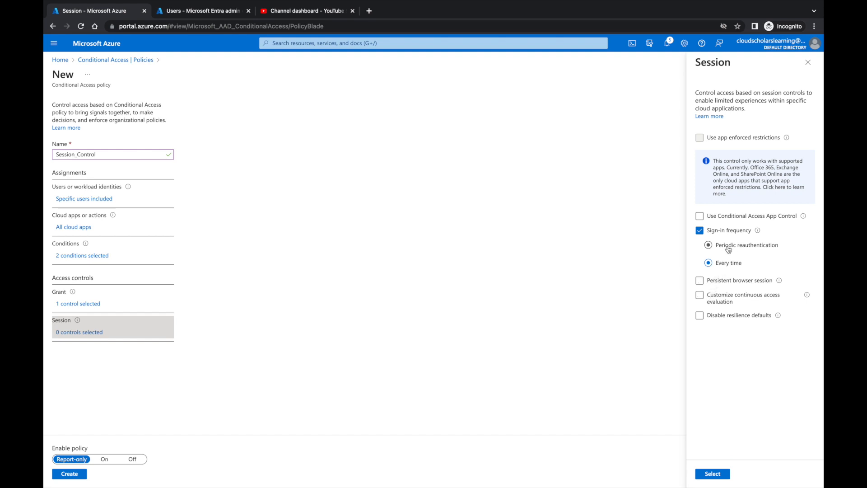
pyautogui.click(708, 245)
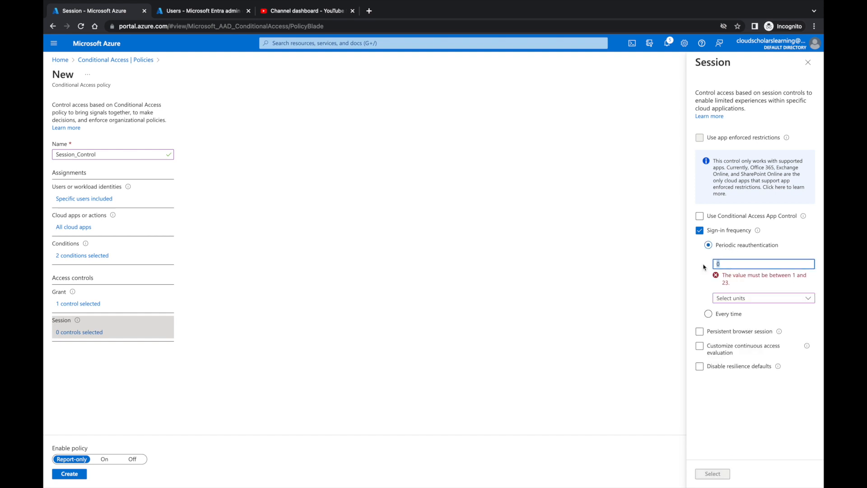
pyautogui.click(762, 298)
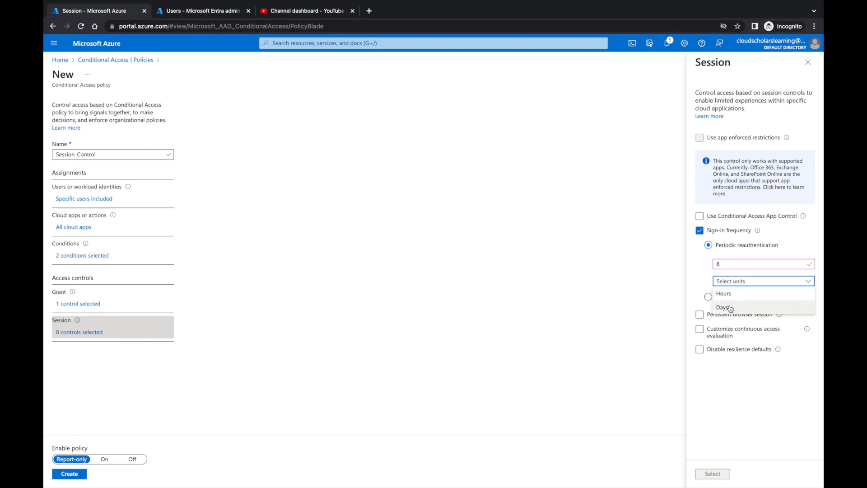
pyautogui.click(724, 293)
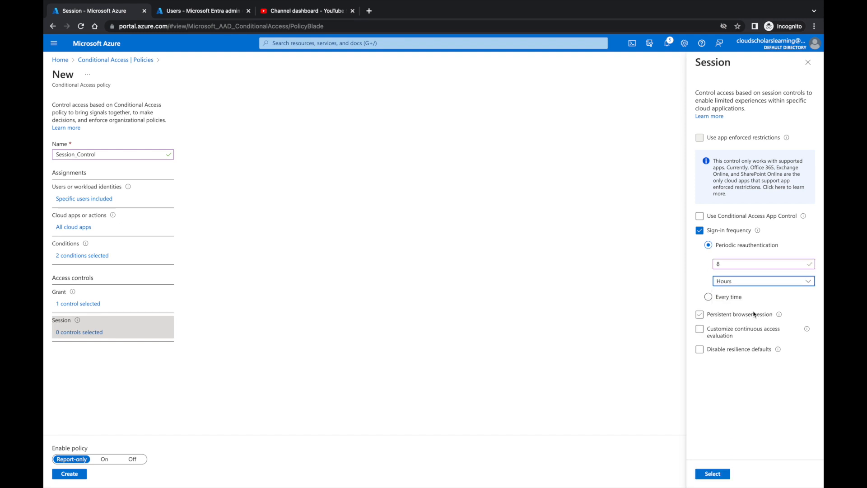
# - Check Persistent browser session and read its explanation of the 'Stay signed in?' prompt
pyautogui.click(700, 314)
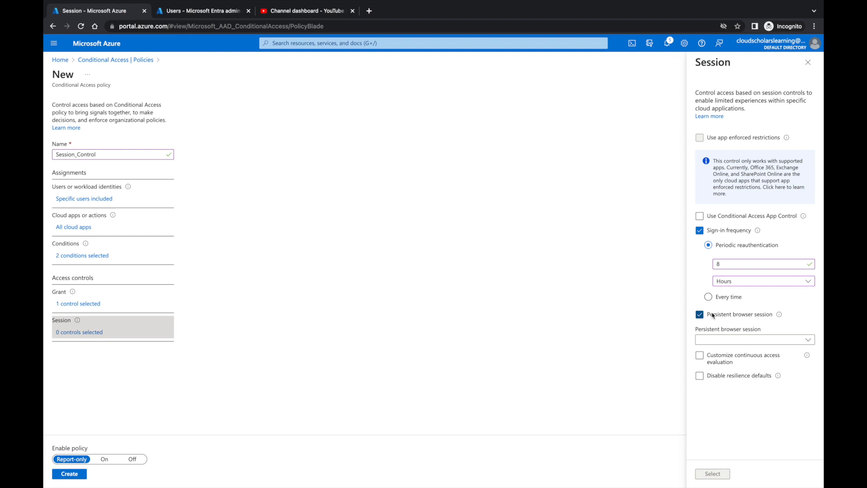
pyautogui.moveTo(780, 314)
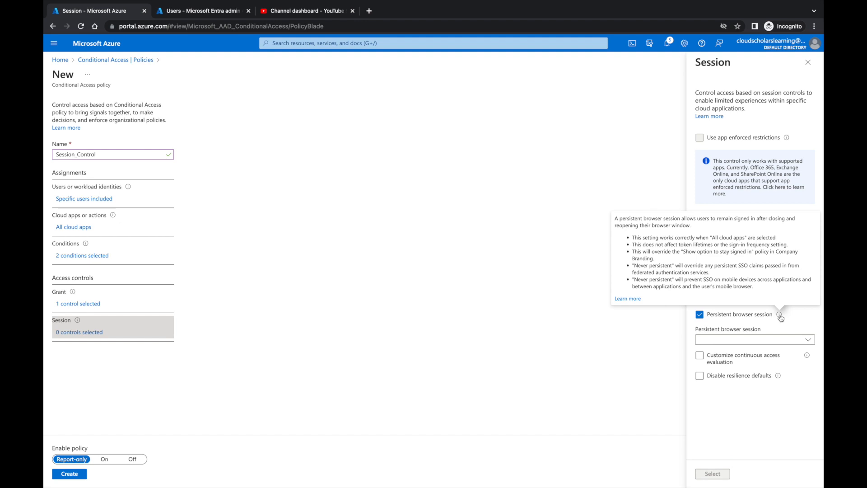
pyautogui.moveTo(779, 319)
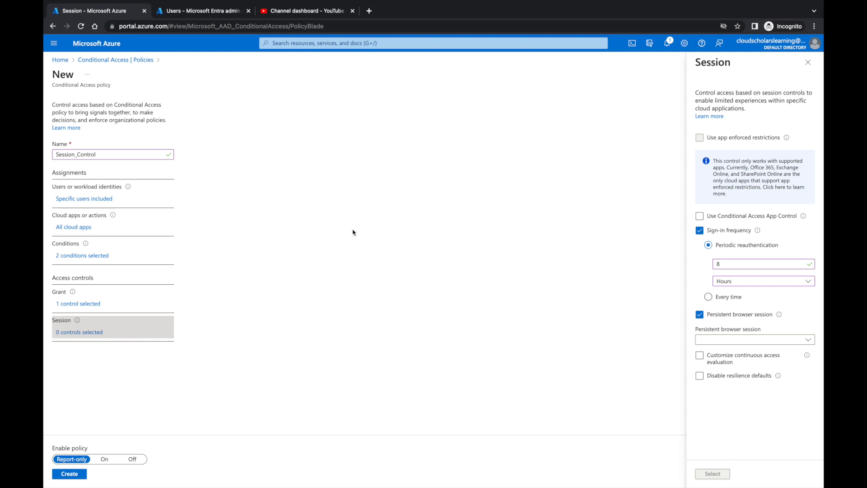
pyautogui.moveTo(780, 316)
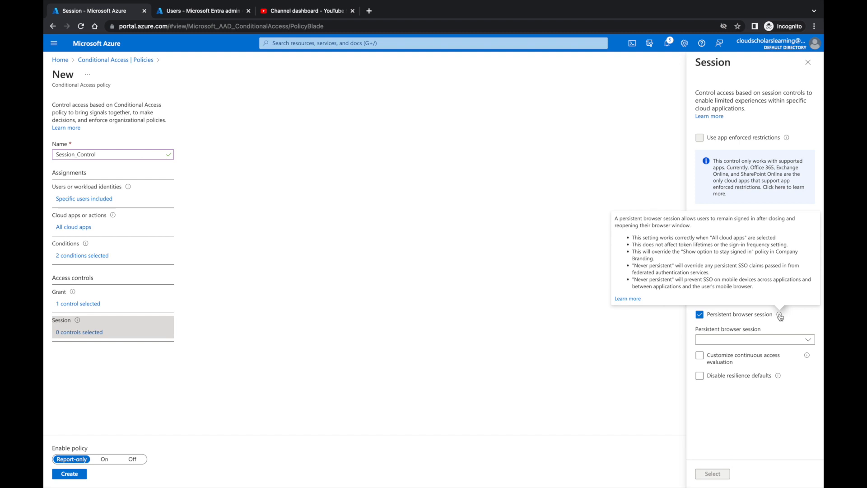
pyautogui.click(700, 230)
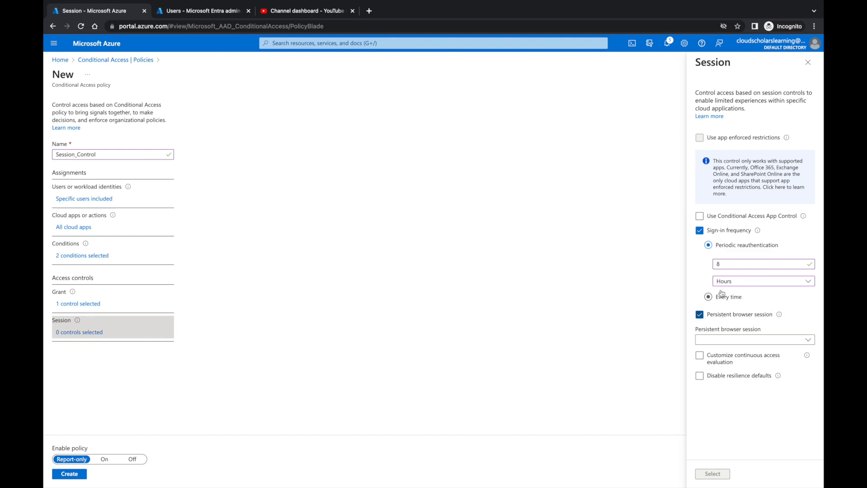
pyautogui.click(709, 244)
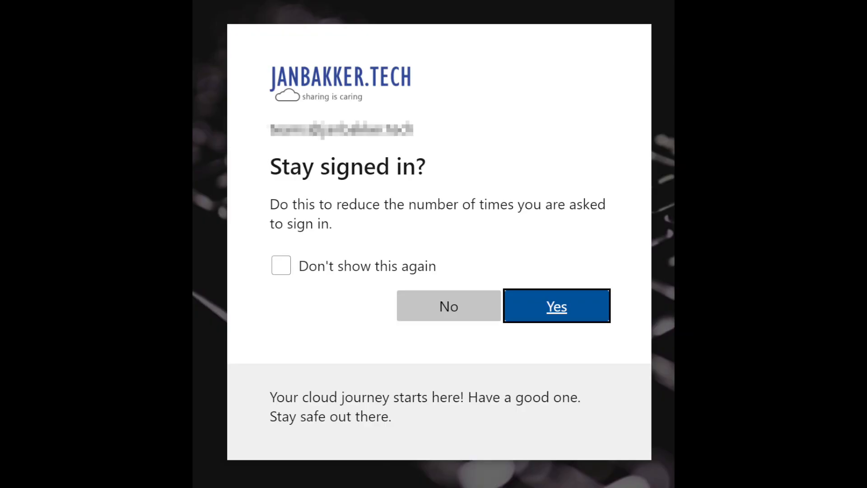
pyautogui.click(556, 306)
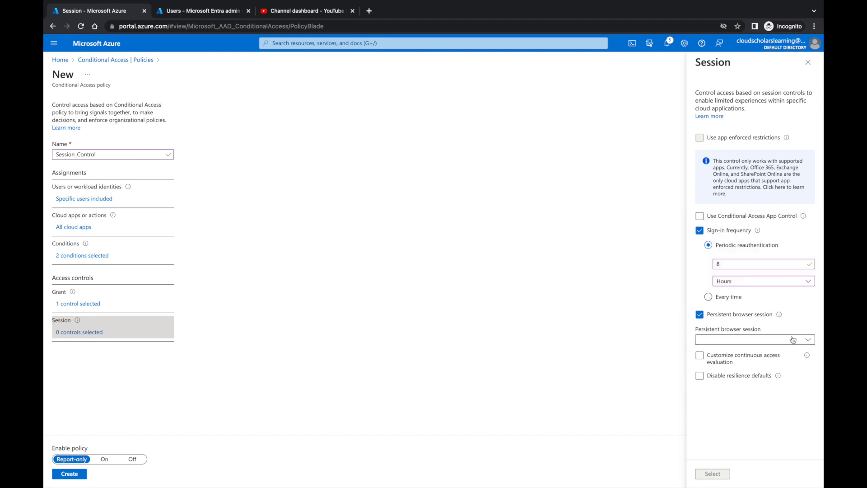
# - Set Persistent browser session to Never persistent and save both session controls
pyautogui.click(754, 339)
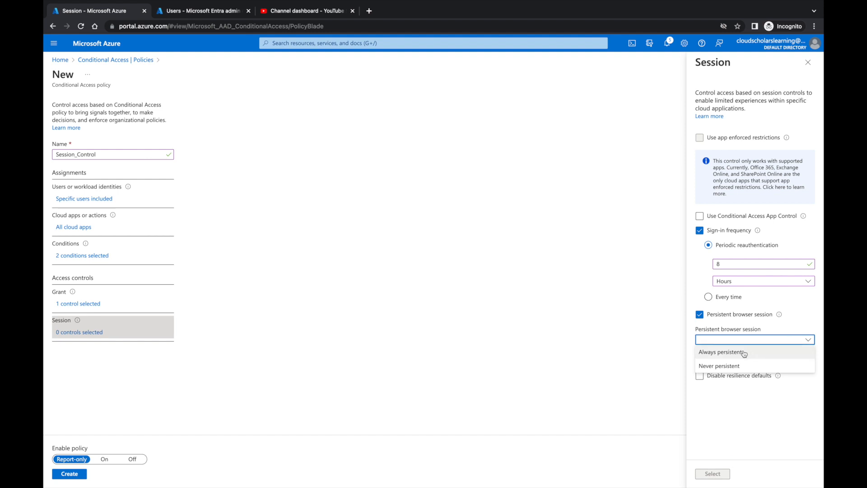
pyautogui.moveTo(718, 365)
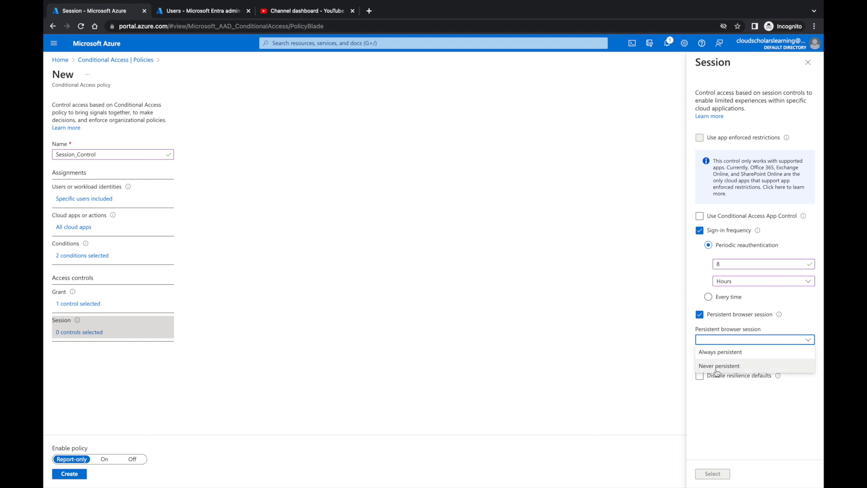
pyautogui.click(719, 366)
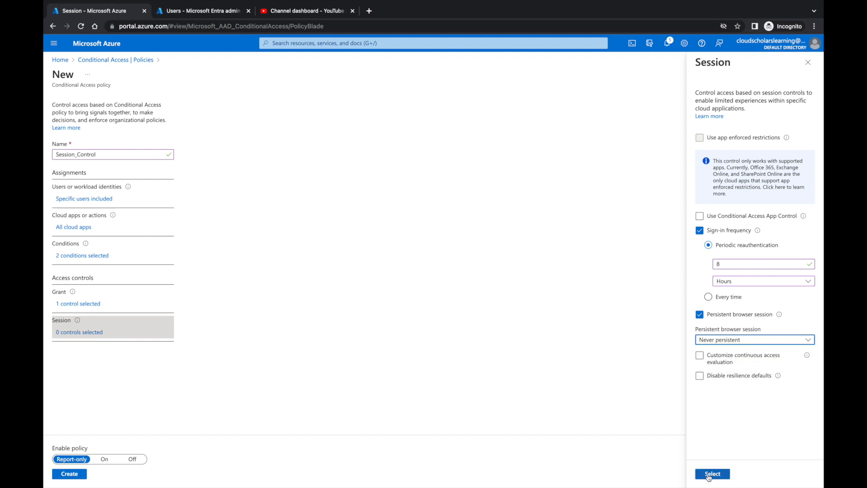
pyautogui.click(713, 473)
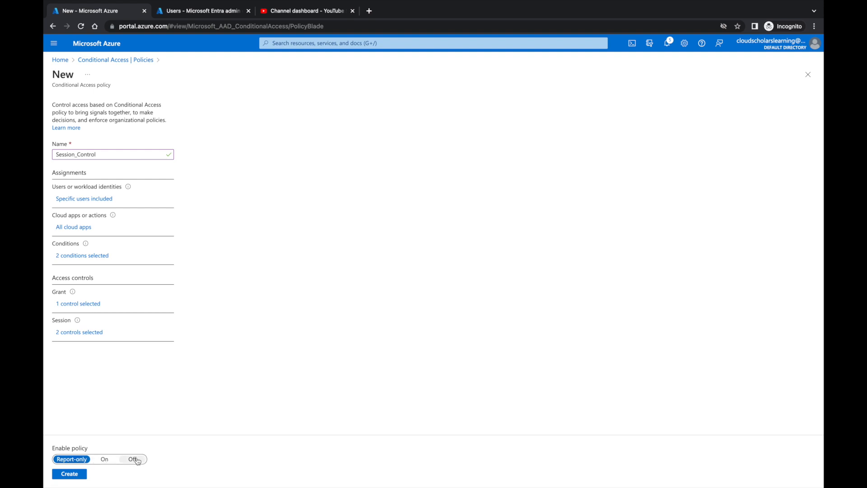
# - Switch Enable policy to On and create the Session_Control policy
pyautogui.click(104, 459)
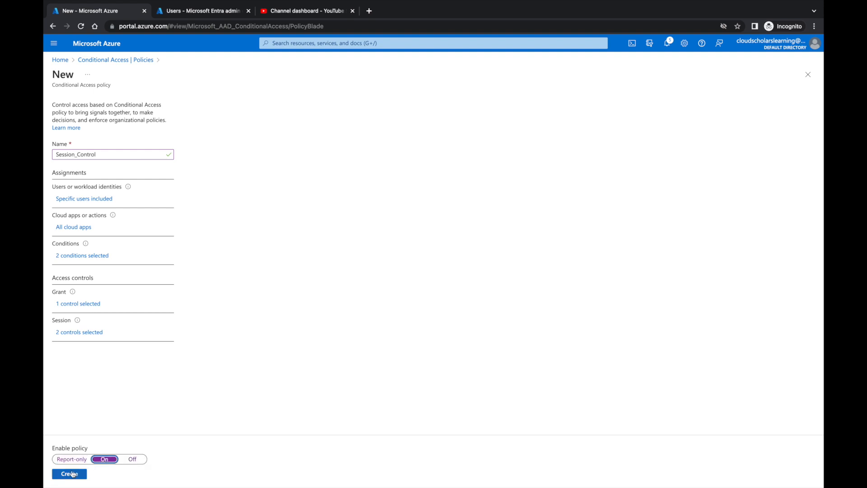
pyautogui.click(69, 474)
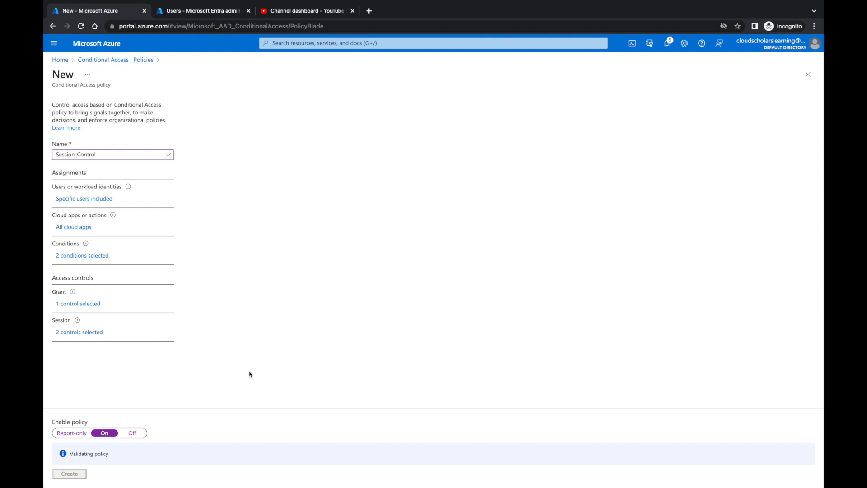
pyautogui.click(69, 474)
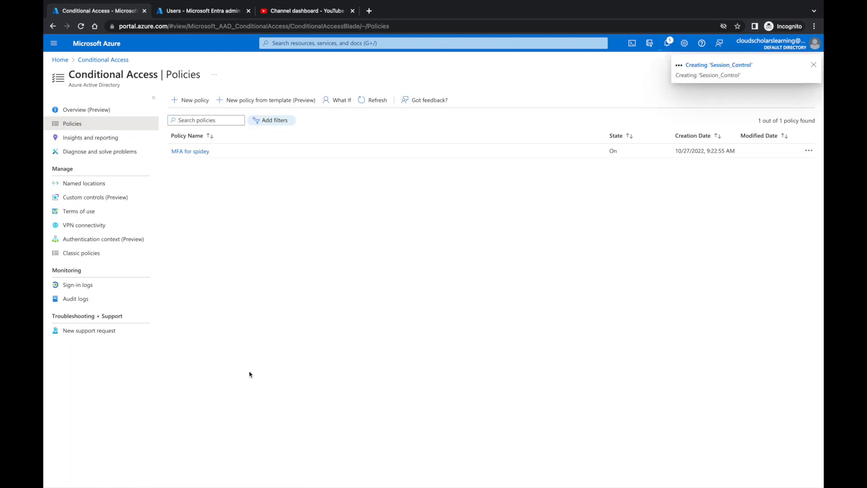